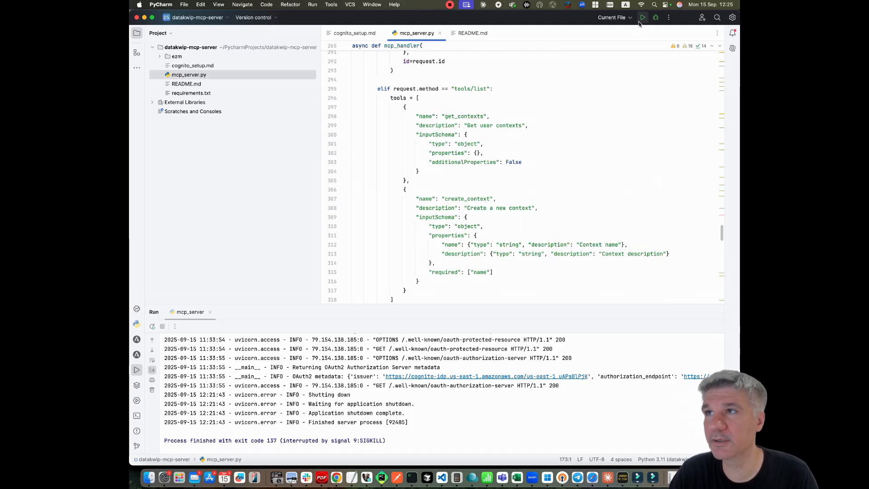
- Rerun the stopped MCP server script from PyCharm's toolbar
click(642, 17)
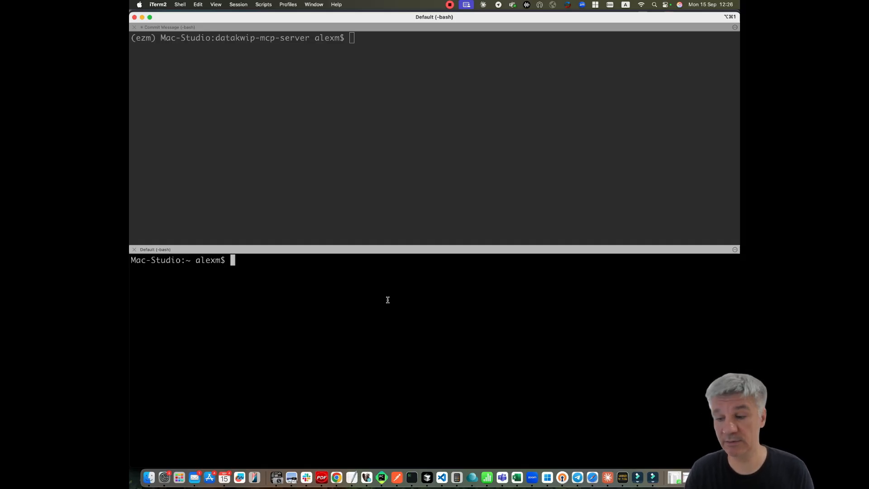
- Clear the lower pane and start 'ngrok http 8000' to tunnel localhost port 8000
text(clear)
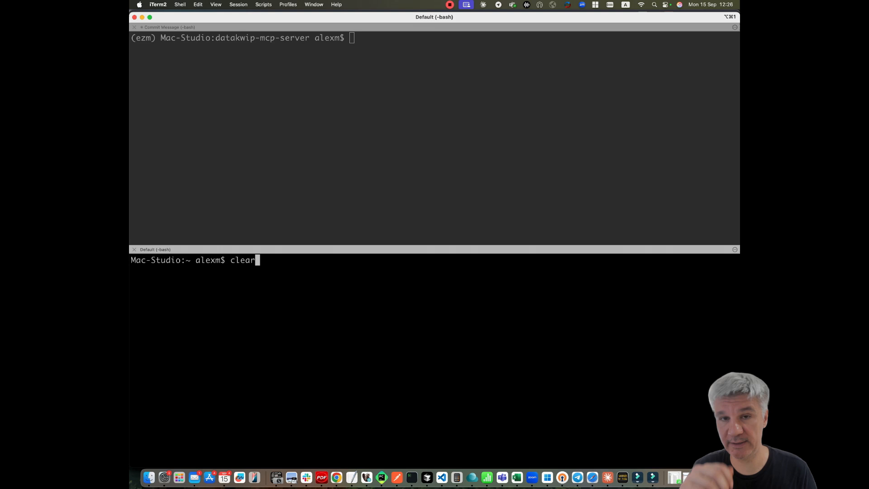
text(ngrok http 8000)
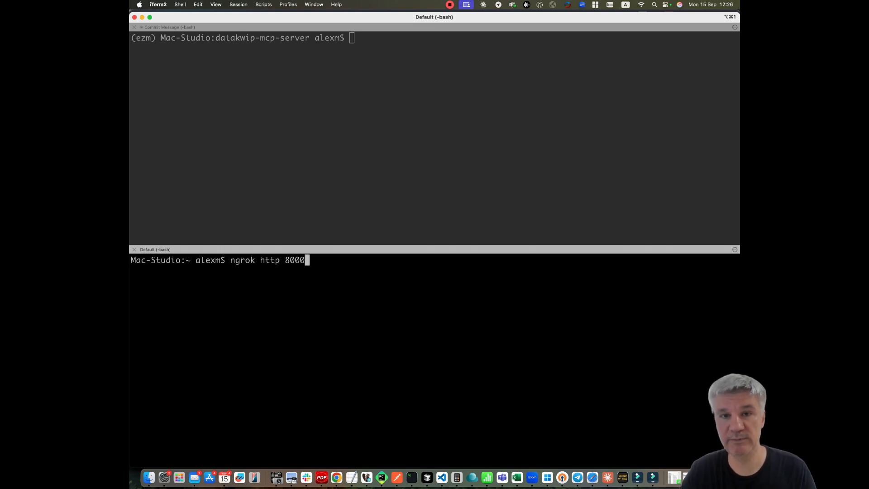
key(Return)
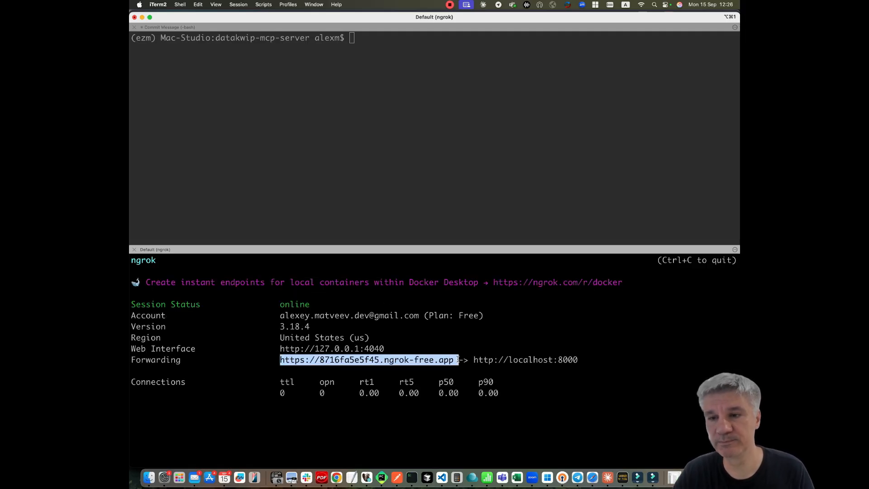
mouse_move(622, 477)
text(clear)
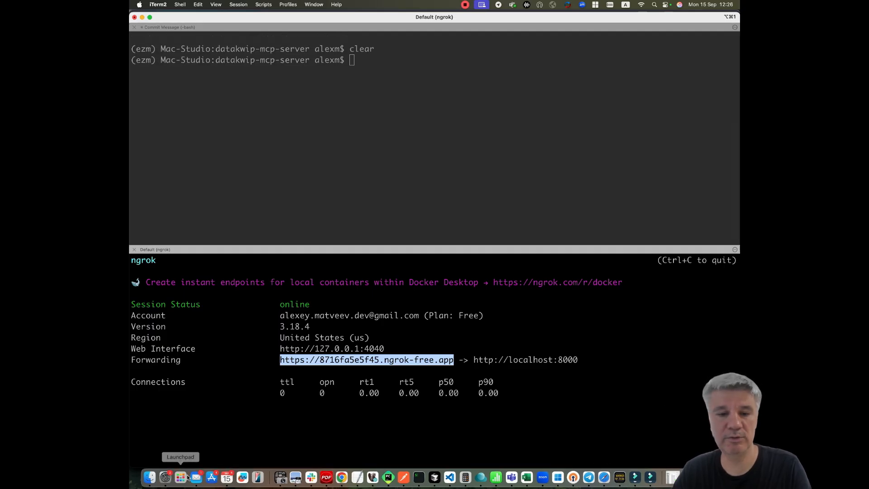
- Launch Claude Desktop and open the custom connector form from Manage connectors
click(180, 476)
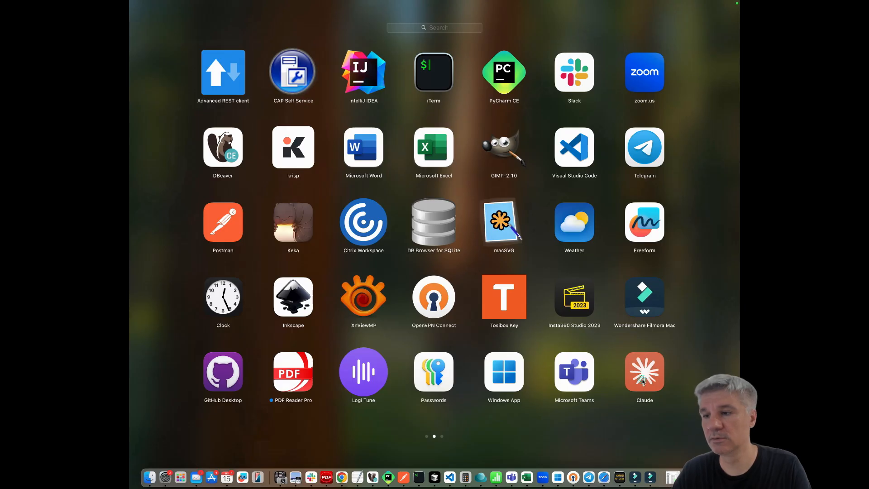
click(644, 373)
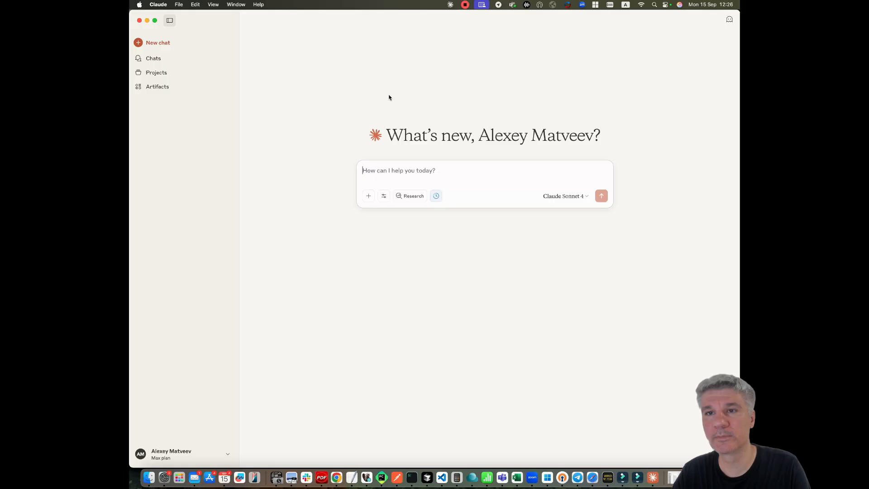
click(368, 196)
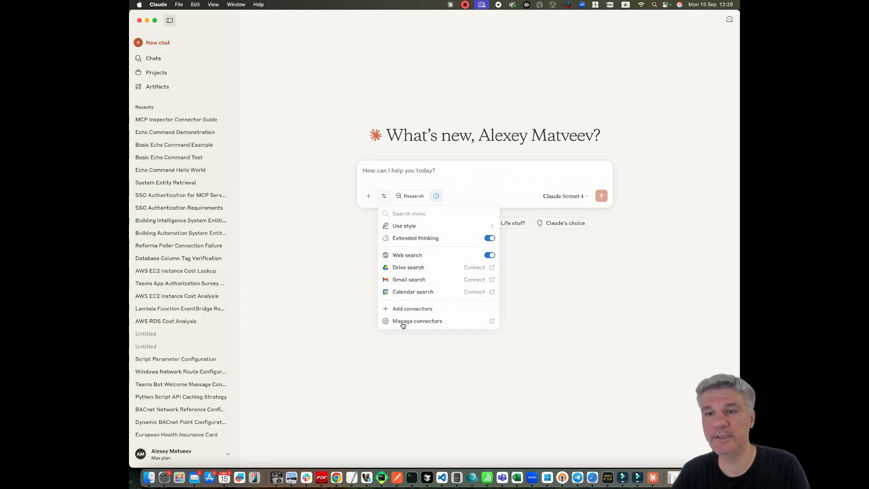
click(418, 321)
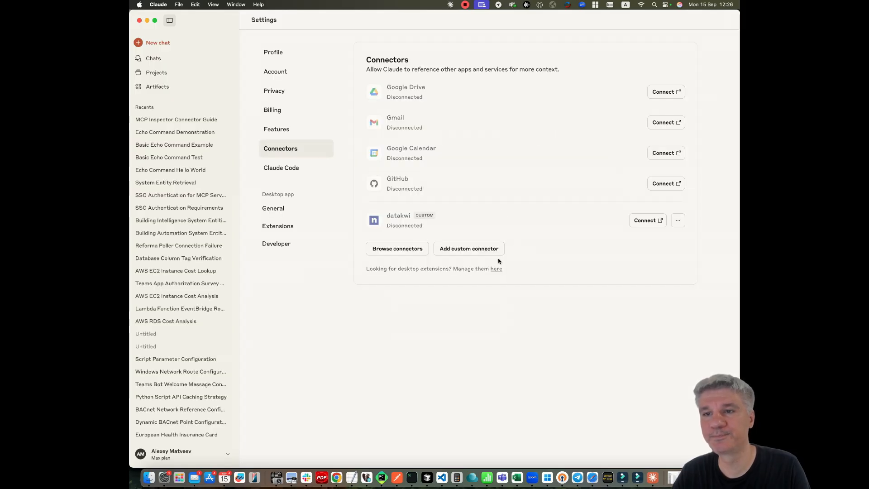
click(468, 249)
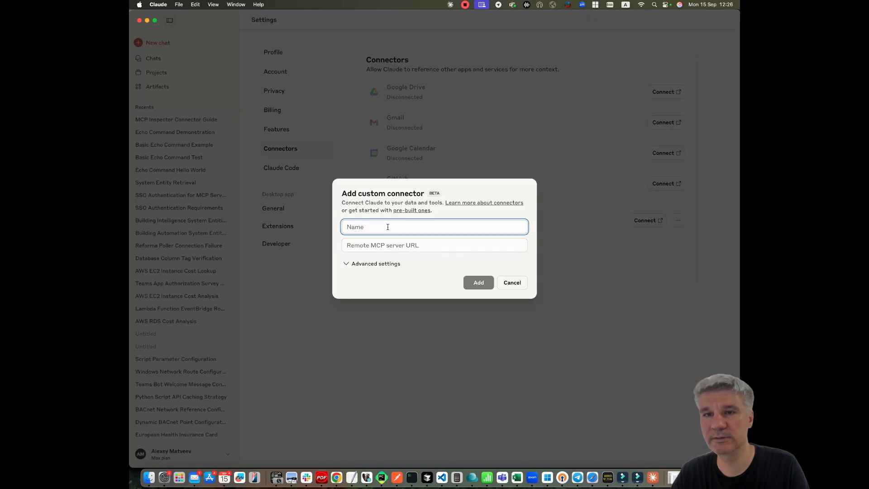
text(new)
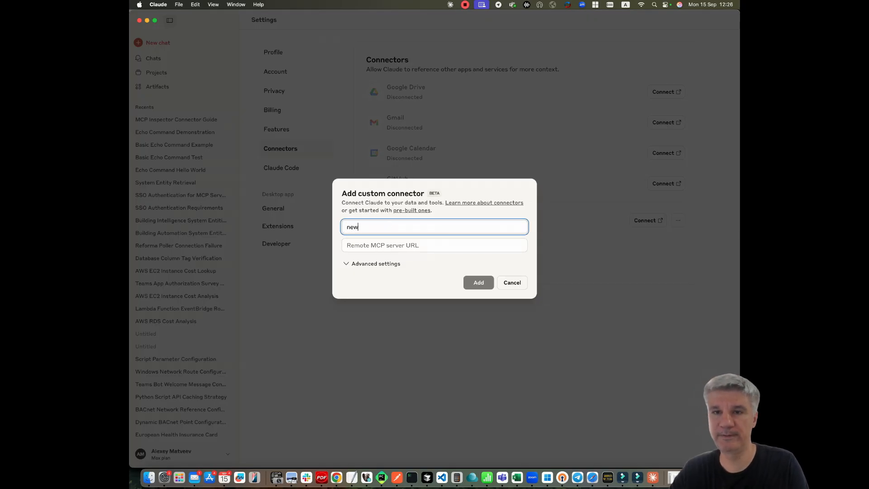
text(-connector)
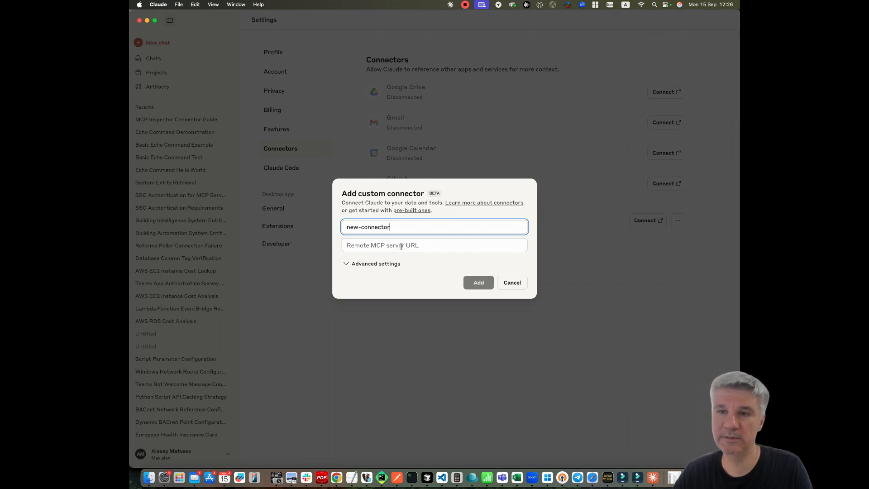
text(https://8716fa5e5f45.ngrok-free.app)
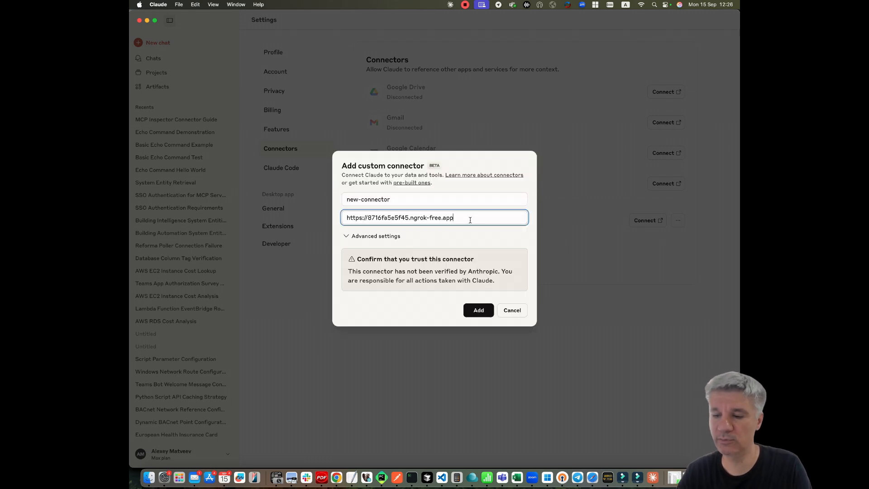
text(/mcp)
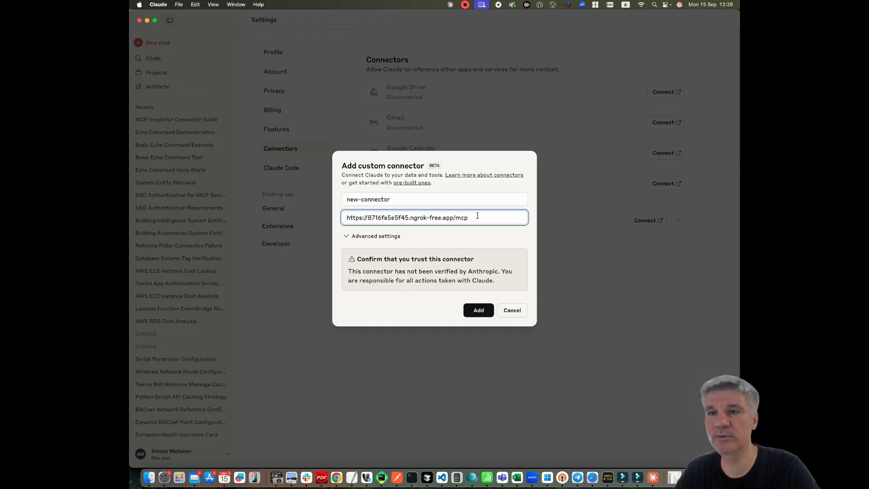
mouse_move(472, 230)
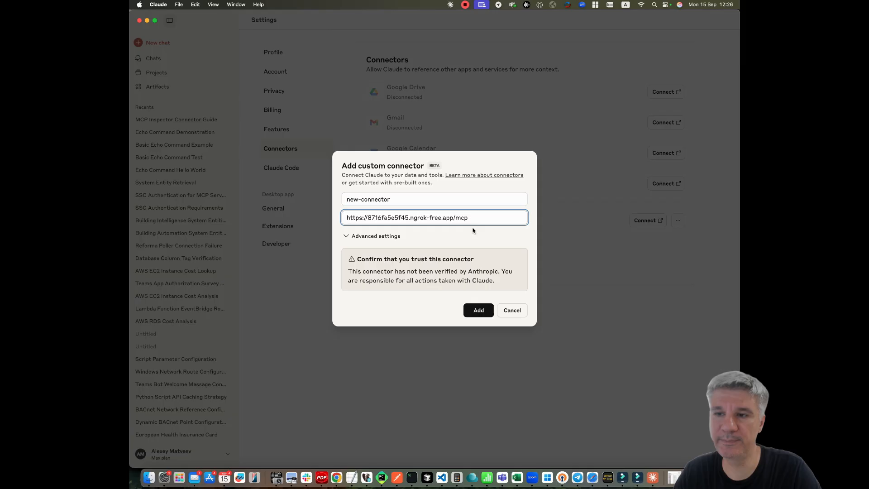
click(478, 309)
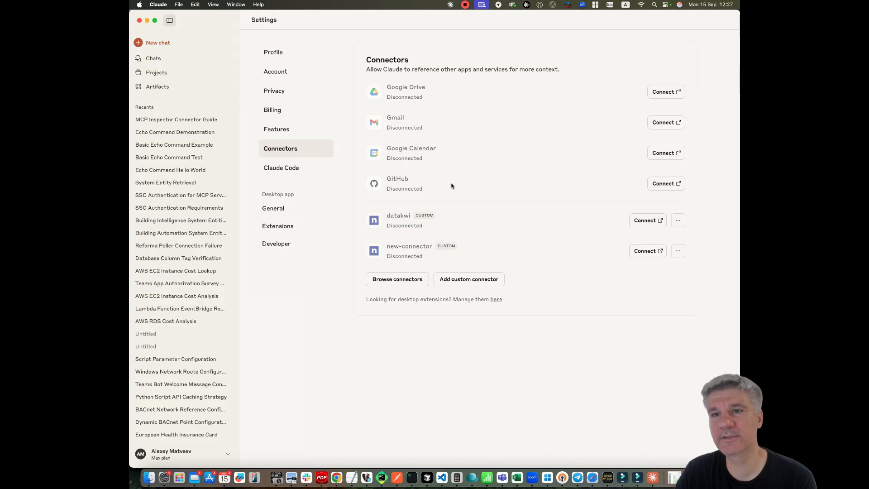
mouse_move(425, 254)
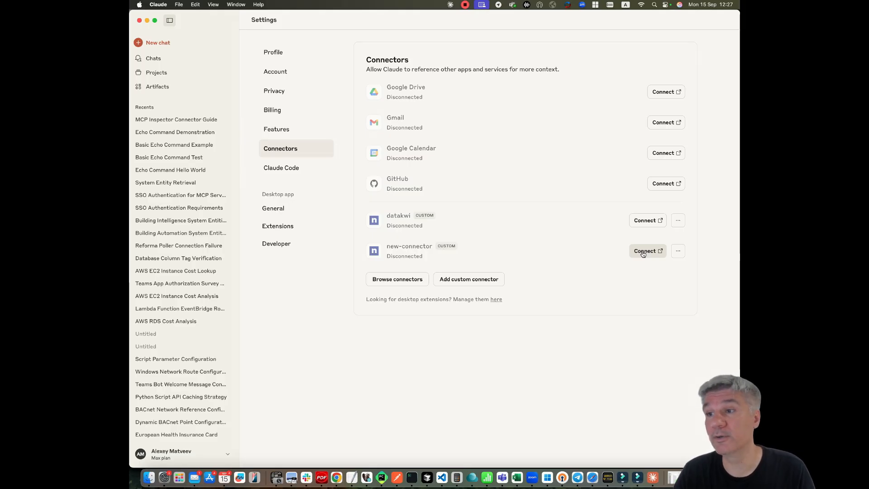
- Try connecting new-connector from Claude's connector settings
click(644, 251)
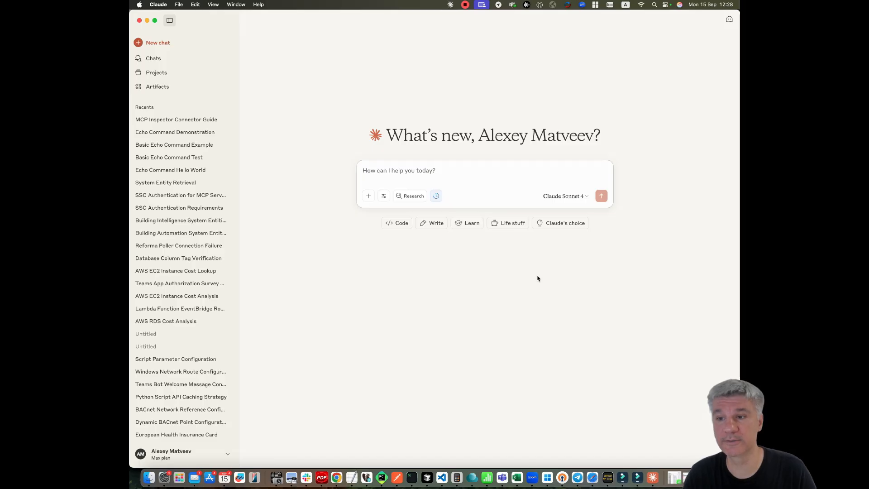
mouse_move(476, 299)
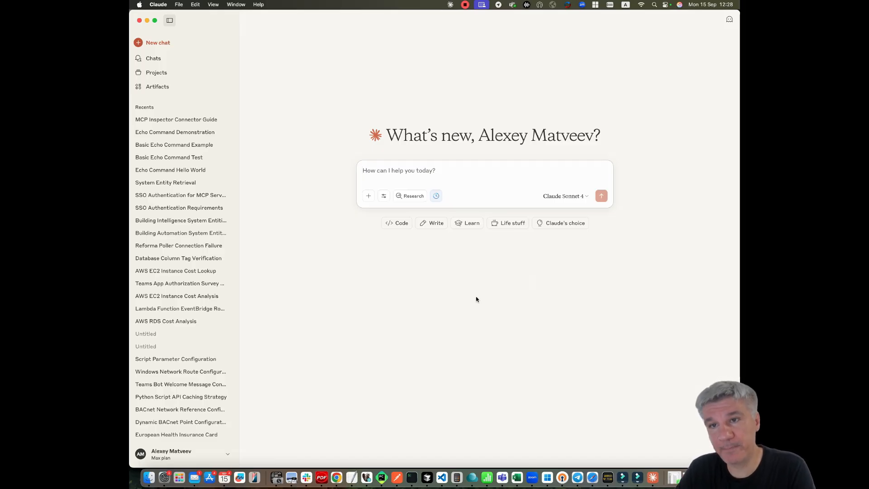
mouse_move(467, 298)
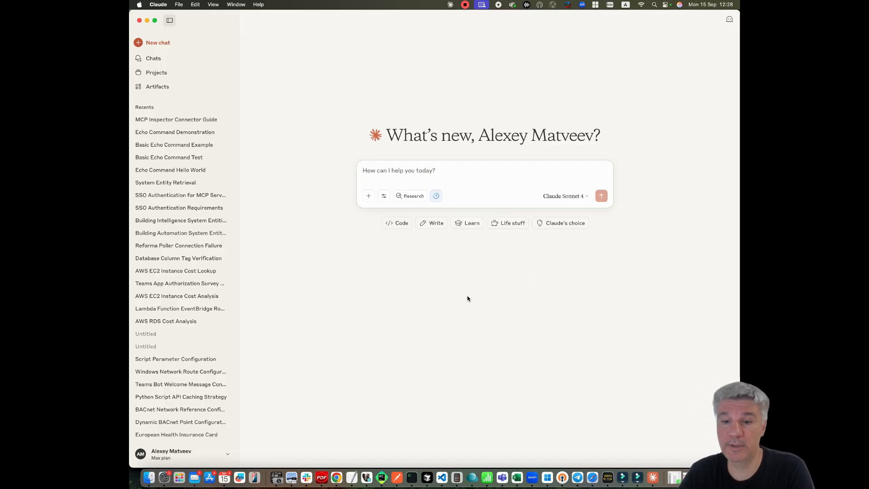
mouse_move(381, 477)
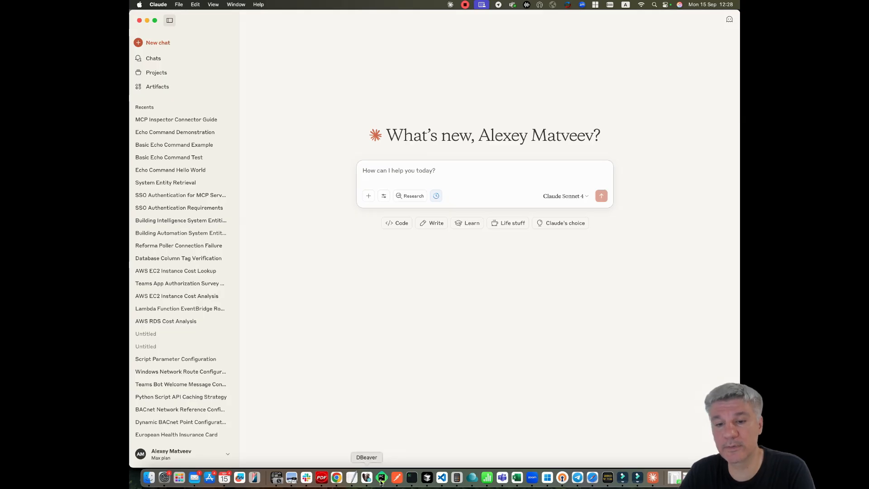
- Switch to Chrome and scroll the MCP Inspector docs to its npx commands
click(336, 476)
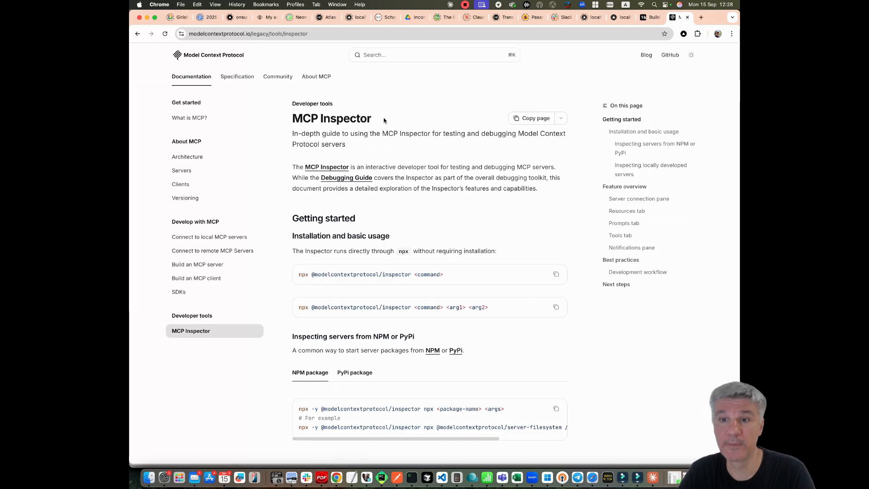
scroll(down, 3)
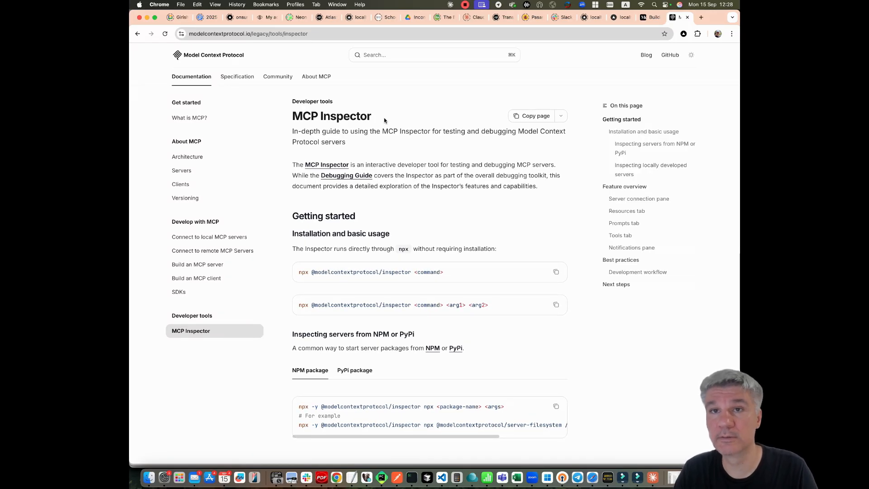
mouse_move(424, 359)
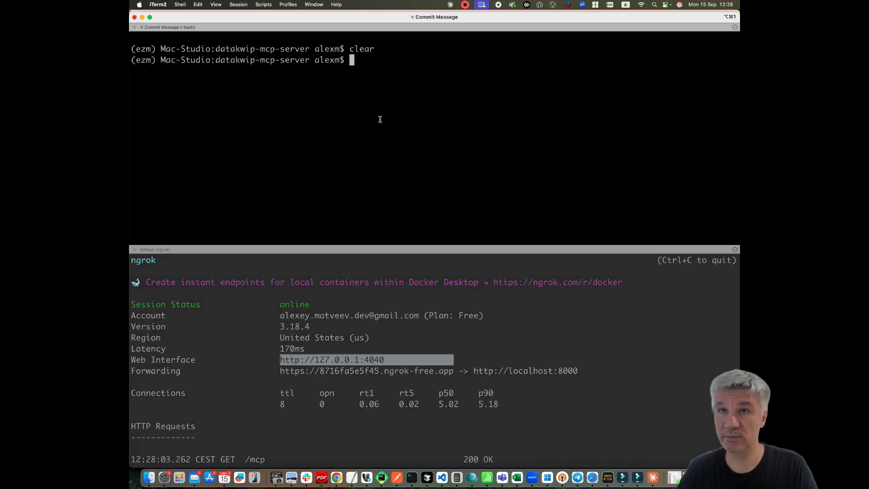
text(npx @modelcontextprotocol/inspector)
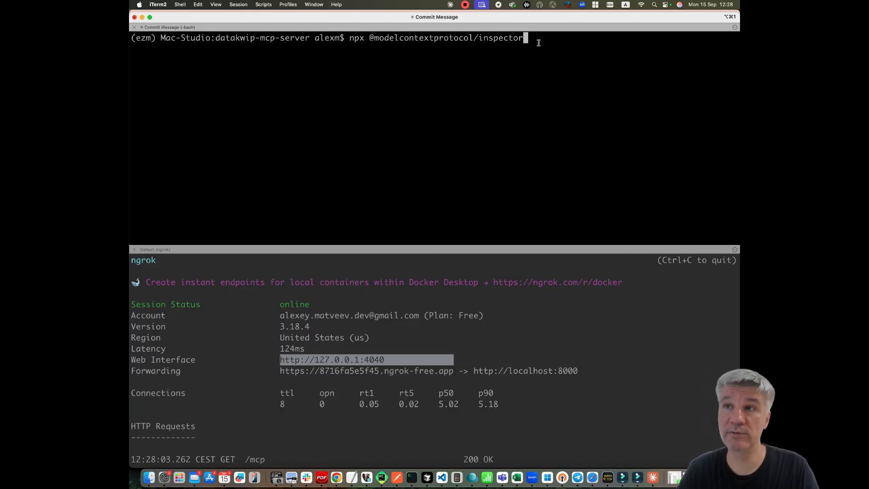
key(enter)
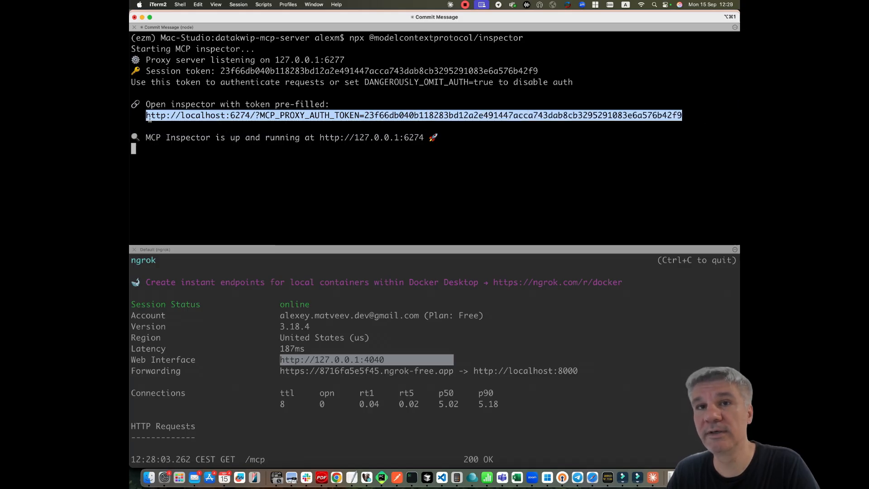
double_click(326, 137)
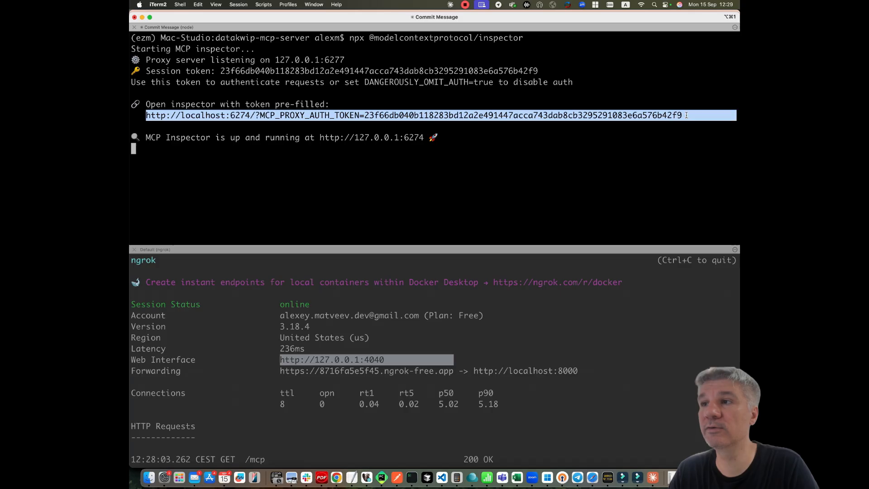
text(c)
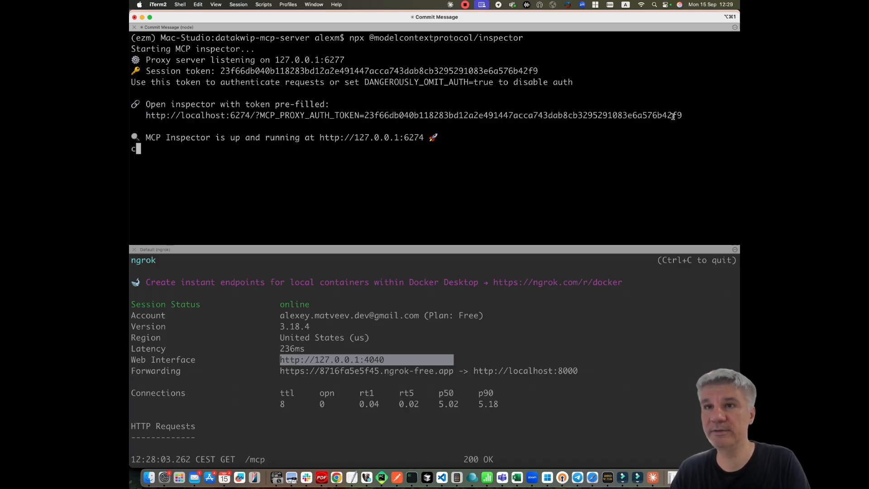
drag(146, 115, 682, 115)
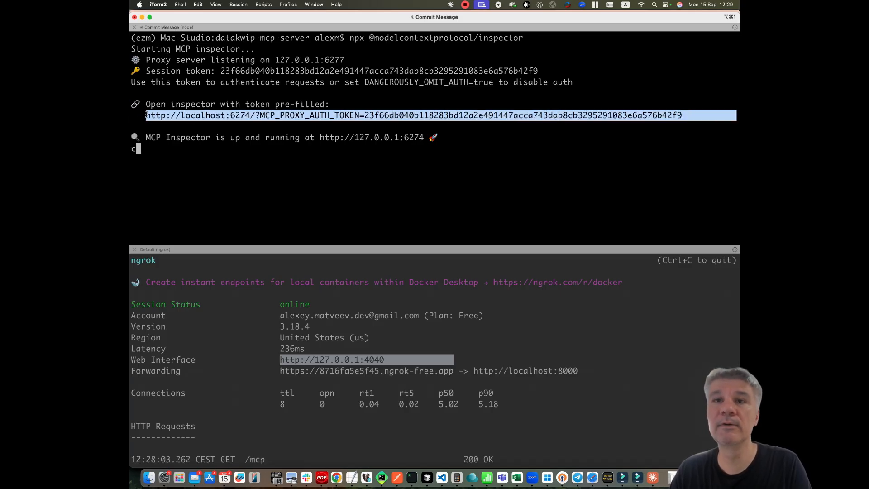
mouse_move(337, 477)
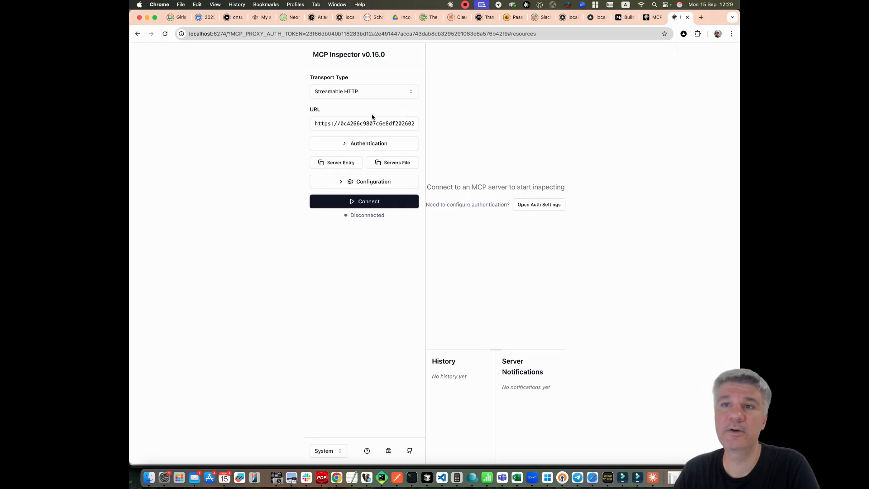
click(364, 123)
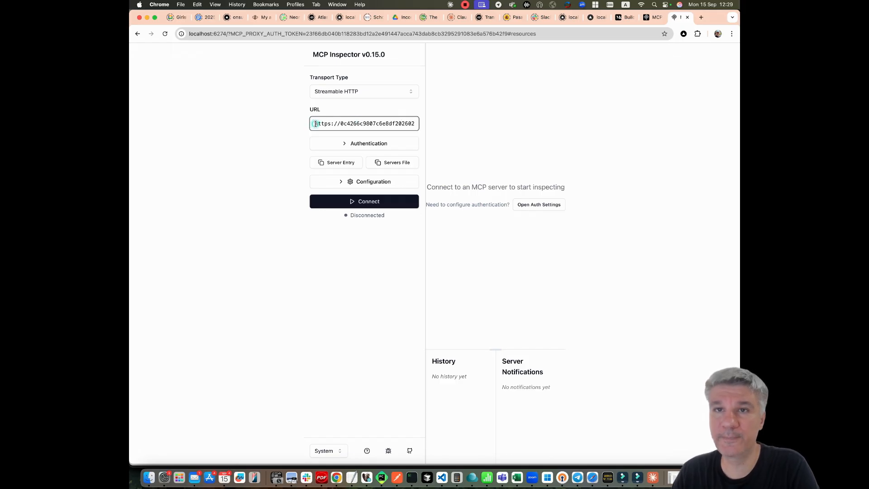
click(363, 91)
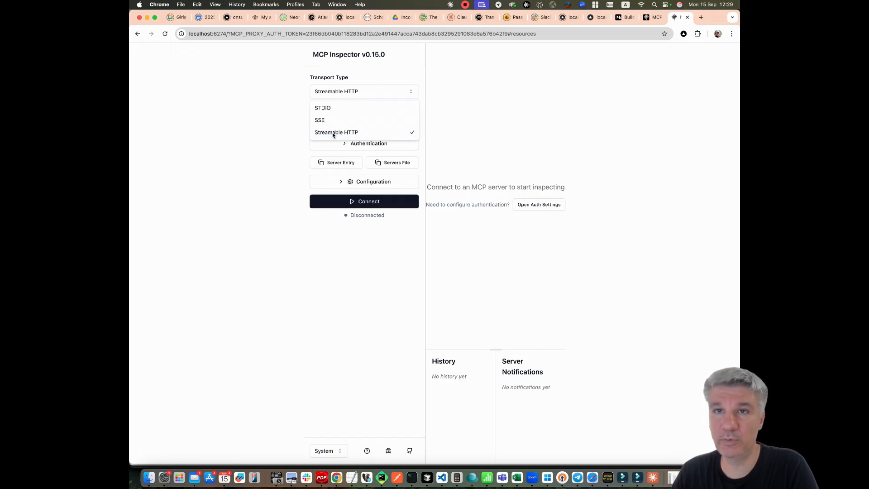
click(337, 132)
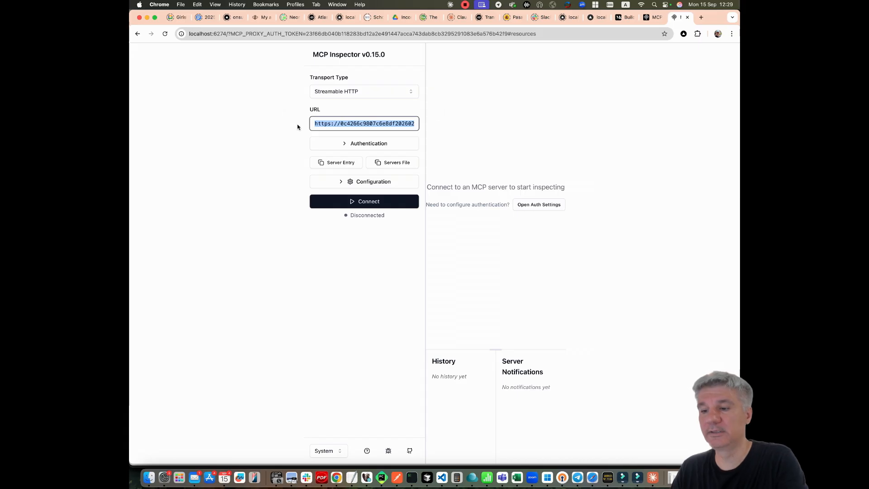
text(/mcp)
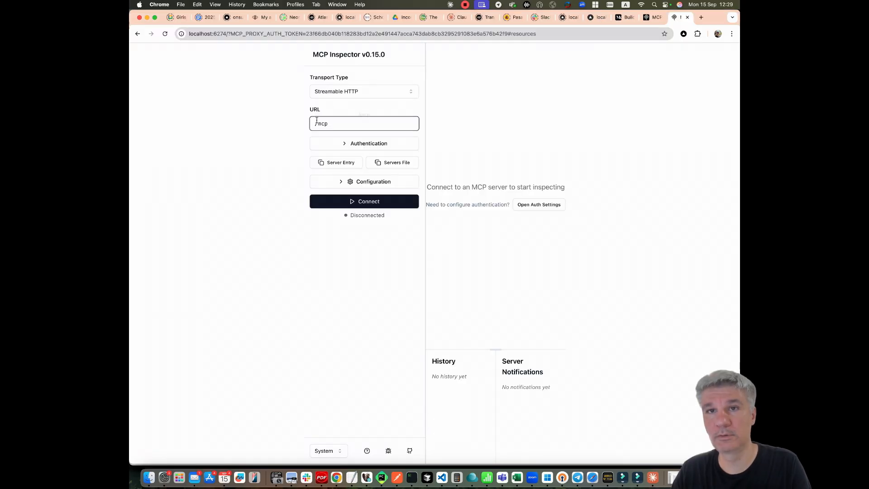
text(https://8716fa5e5f4f.ngrok-free.app)
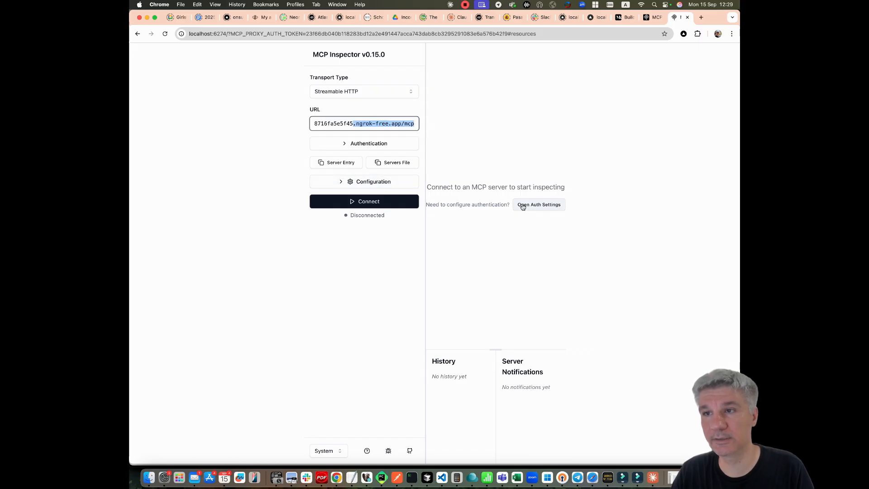
- Open Inspector's Auth Settings and scroll to the six-step OAuth Flow Progress checklist
click(538, 204)
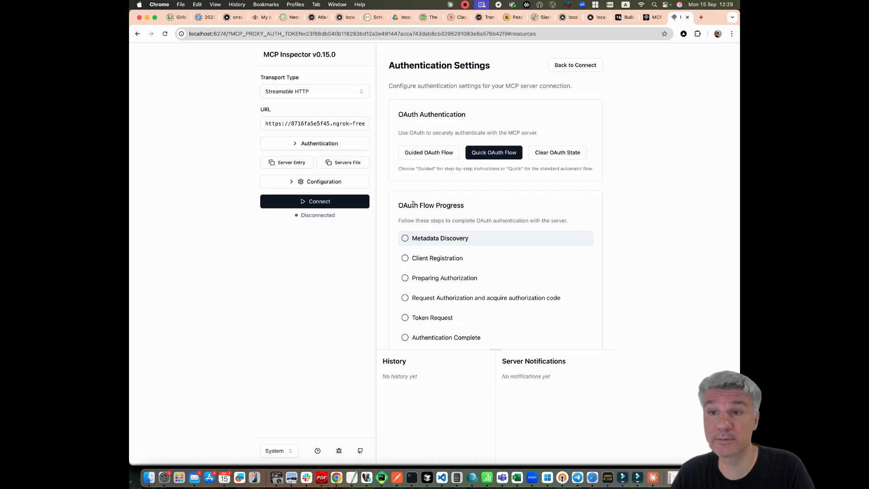
scroll(down, 3)
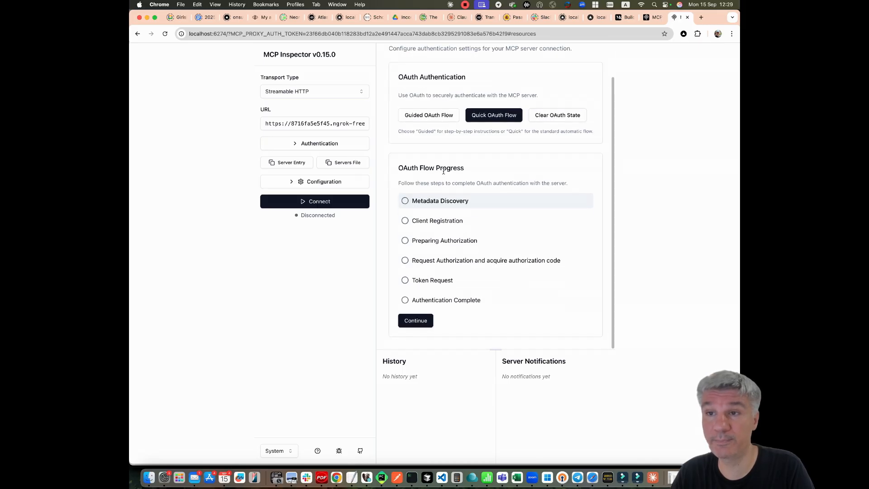
mouse_move(422, 207)
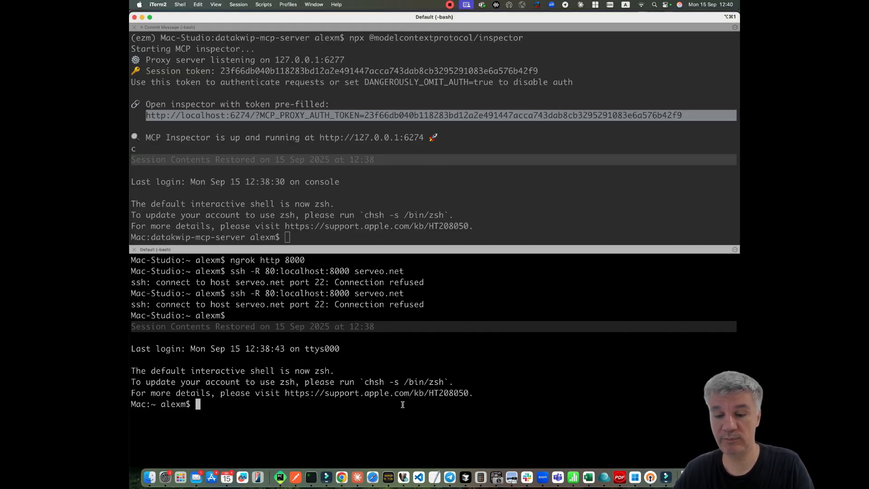
- Tunnel localhost:8000 via serveo.net, target its forwarding address, and reopen Auth Settings
text(ssh -R 80:localhost:8000 serveo.net)
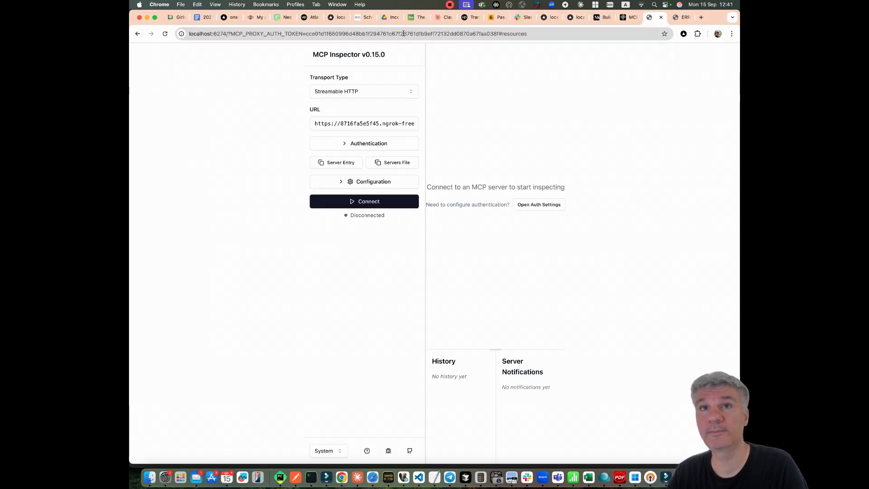
click(364, 123)
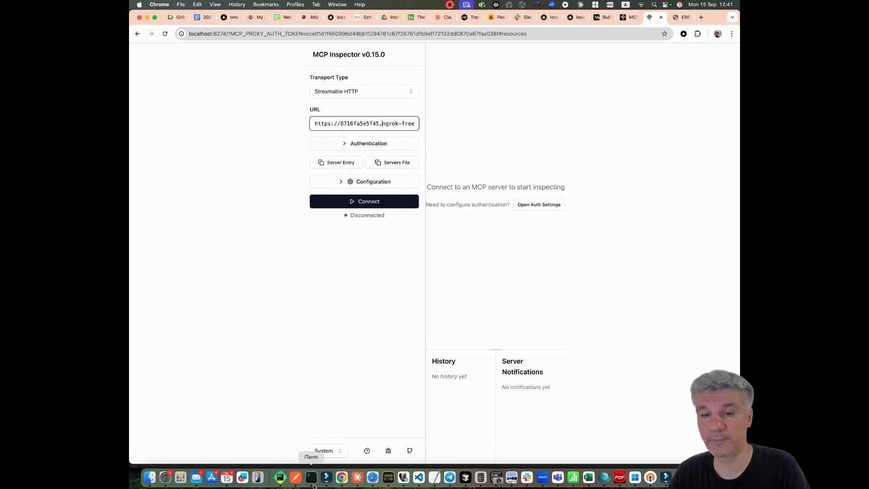
click(311, 476)
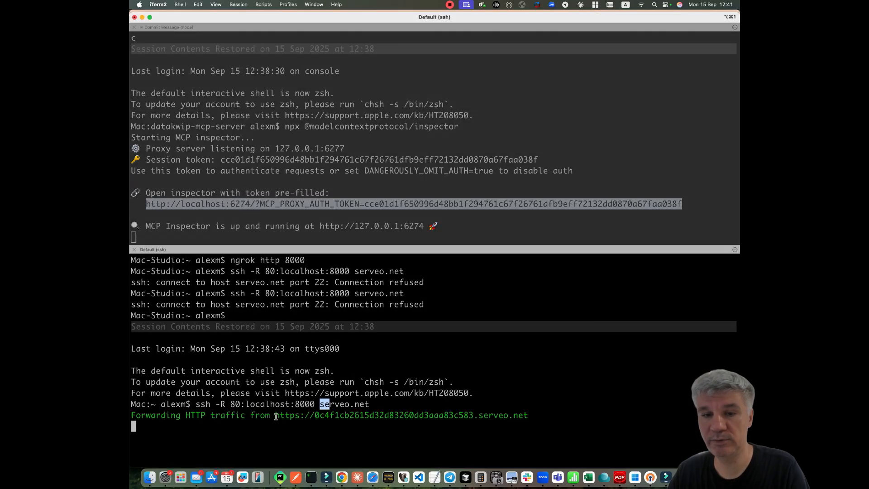
double_click(401, 415)
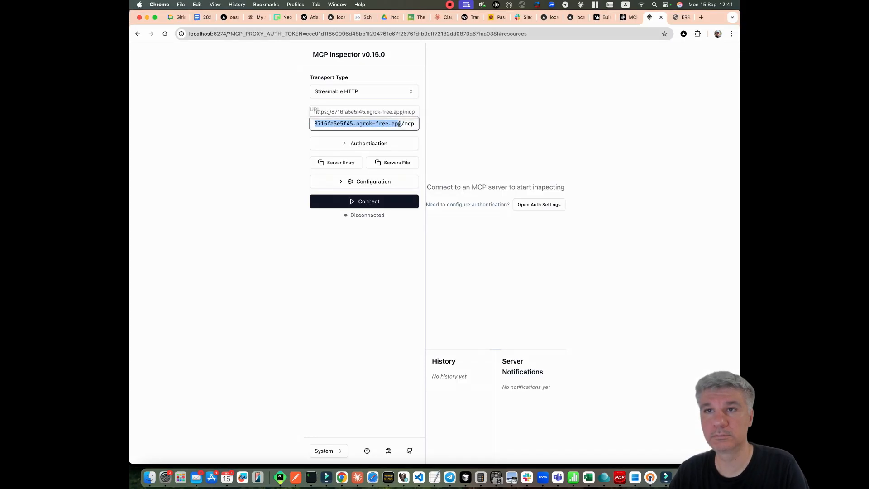
click(538, 204)
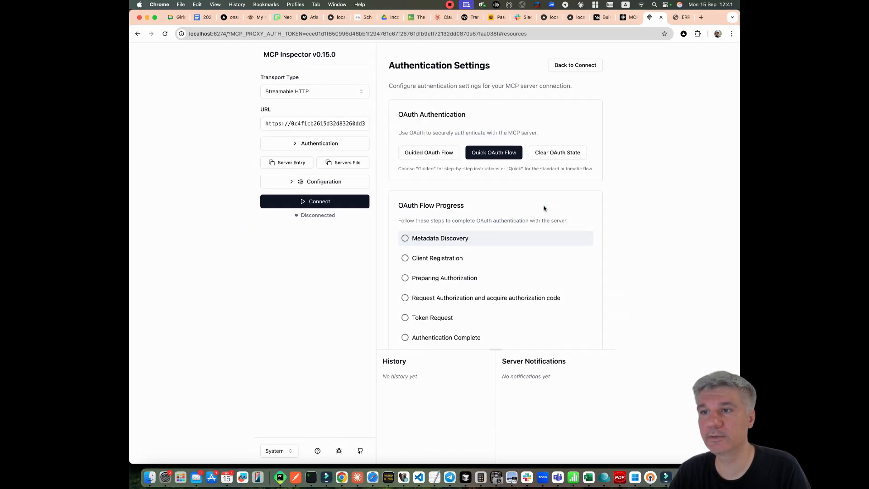
mouse_move(418, 344)
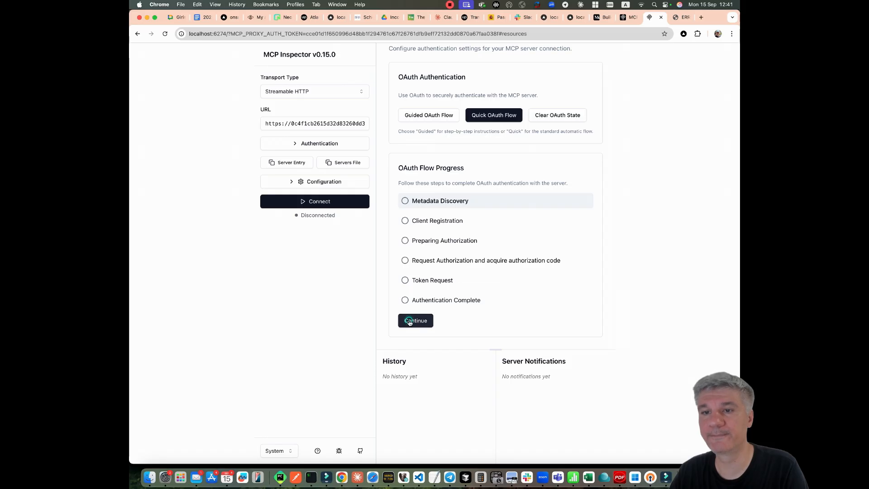
- Run OAuth Metadata Discovery, then advance the flow into Client Registration
click(415, 320)
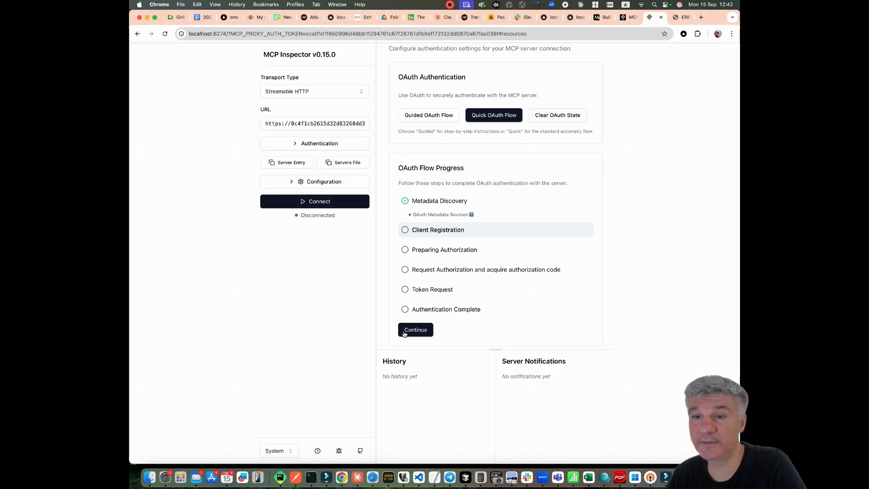
click(415, 329)
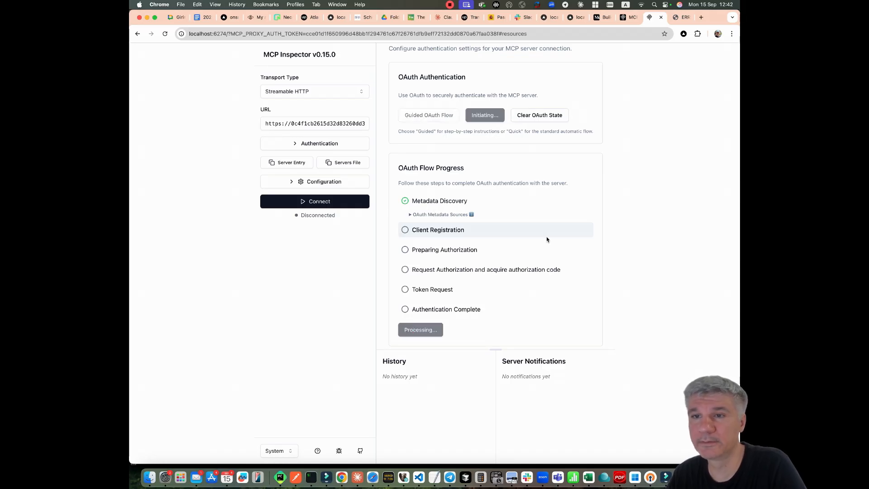